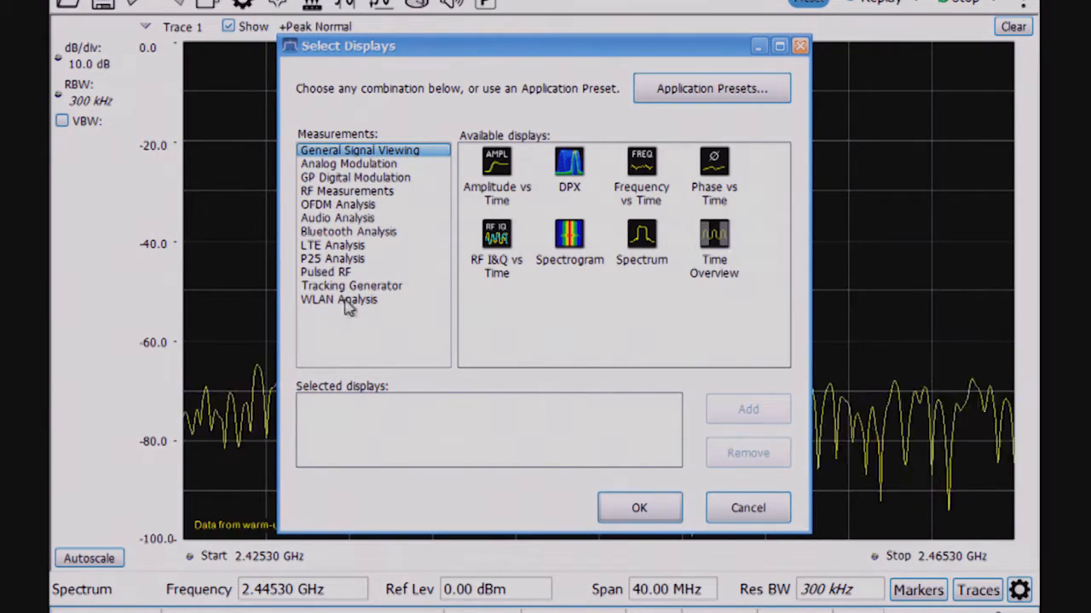
Add the BT InBand Emission display from Bluetooth Analysis in place of the spectrum view
click(348, 231)
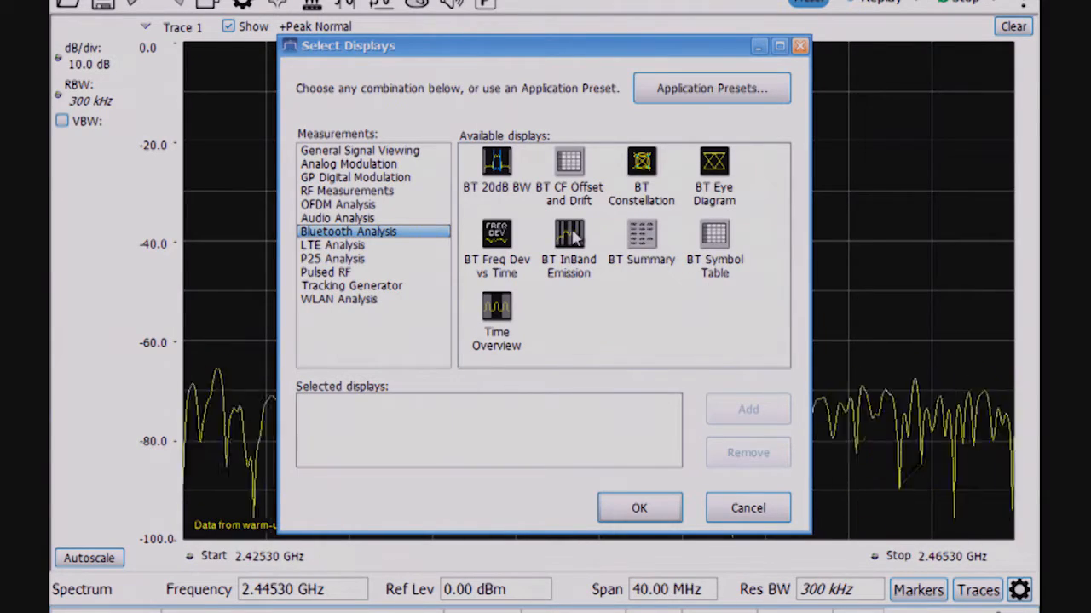
double_click(568, 247)
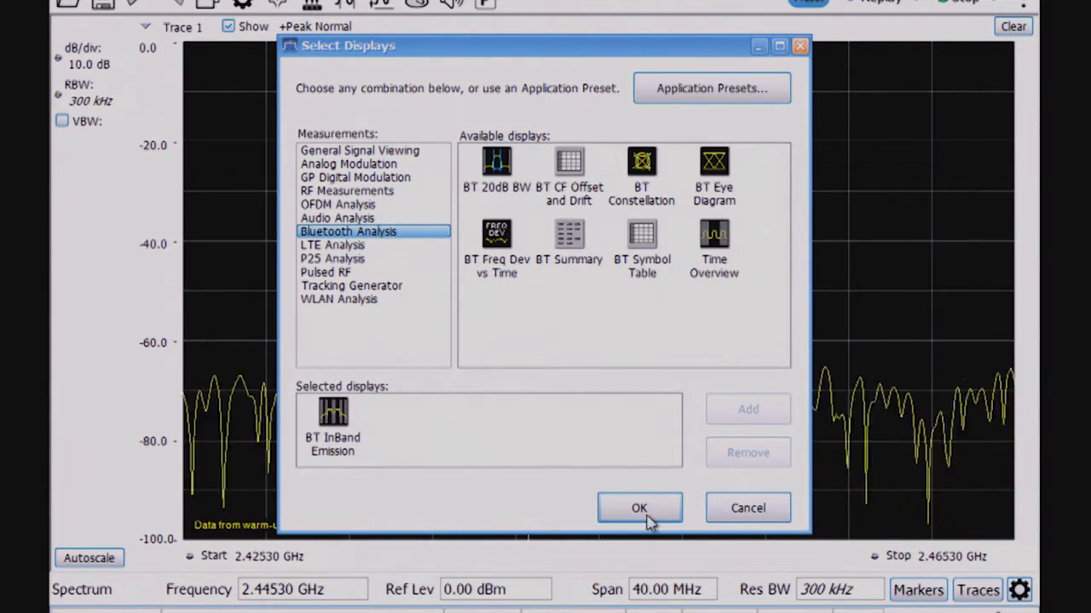
click(639, 507)
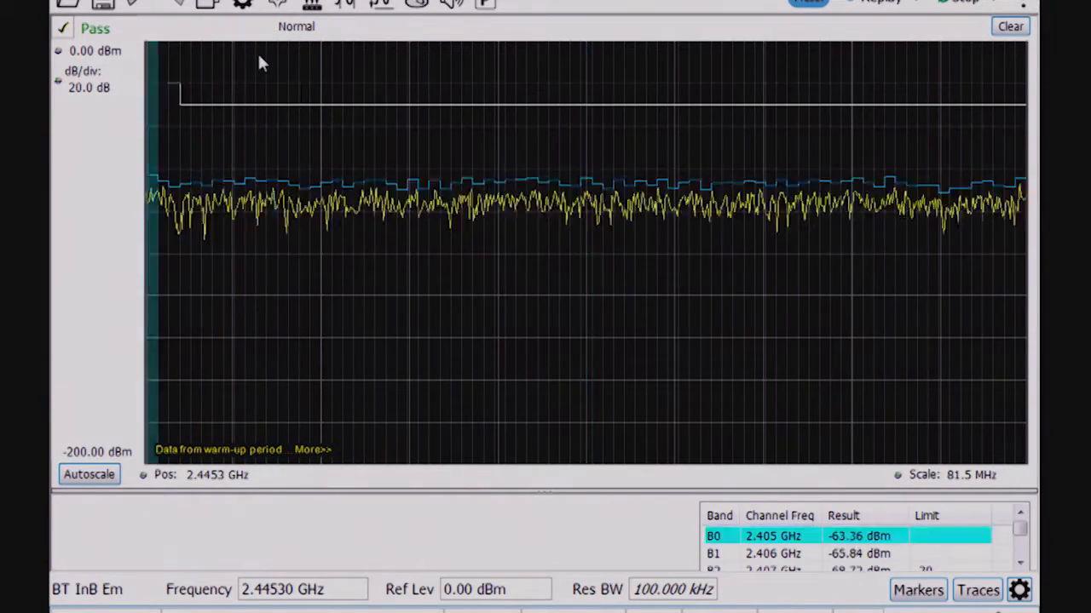
mouse_move(207, 5)
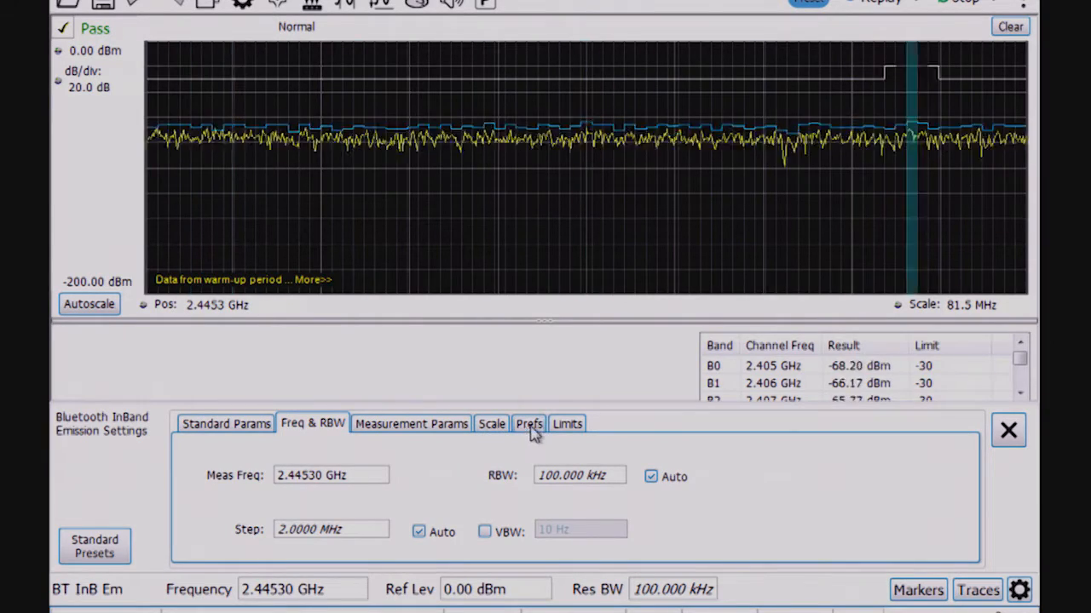
Set Measurement Params averaging to Frequency Domain with a count of 20
click(411, 424)
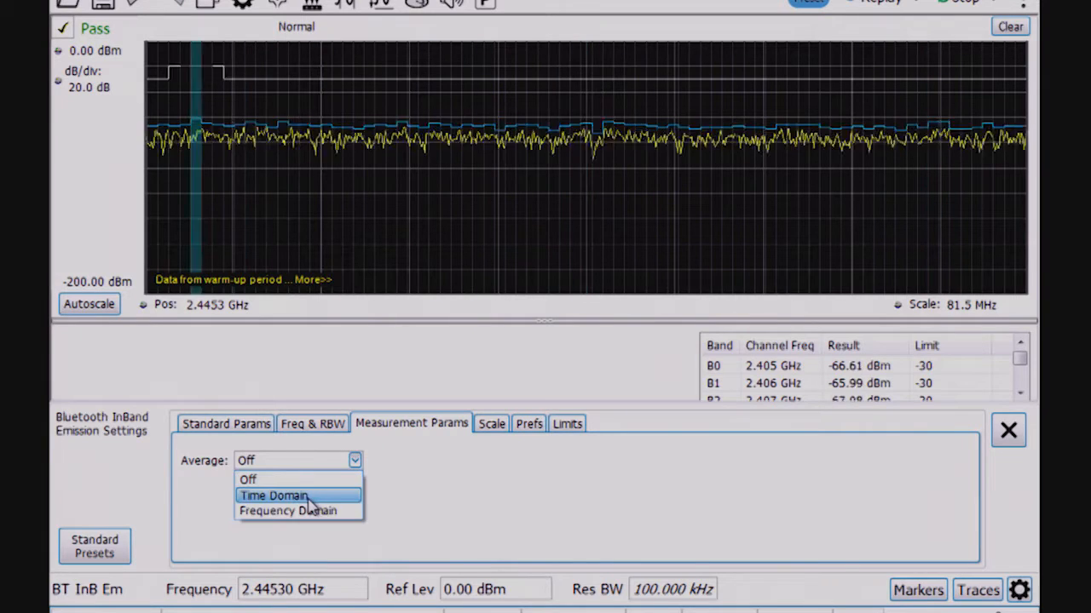
click(288, 510)
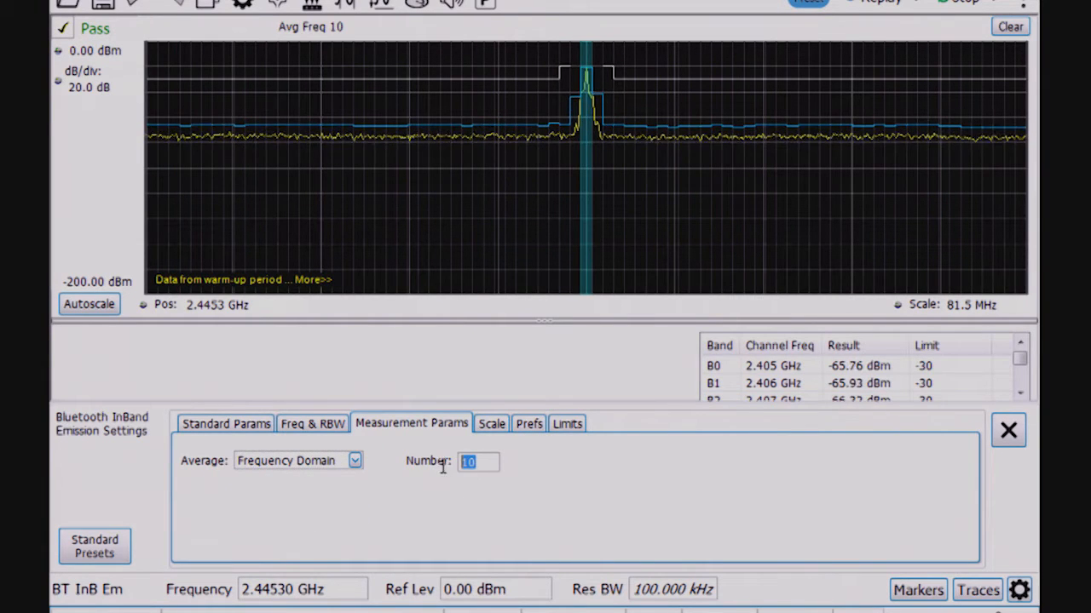
text(20)
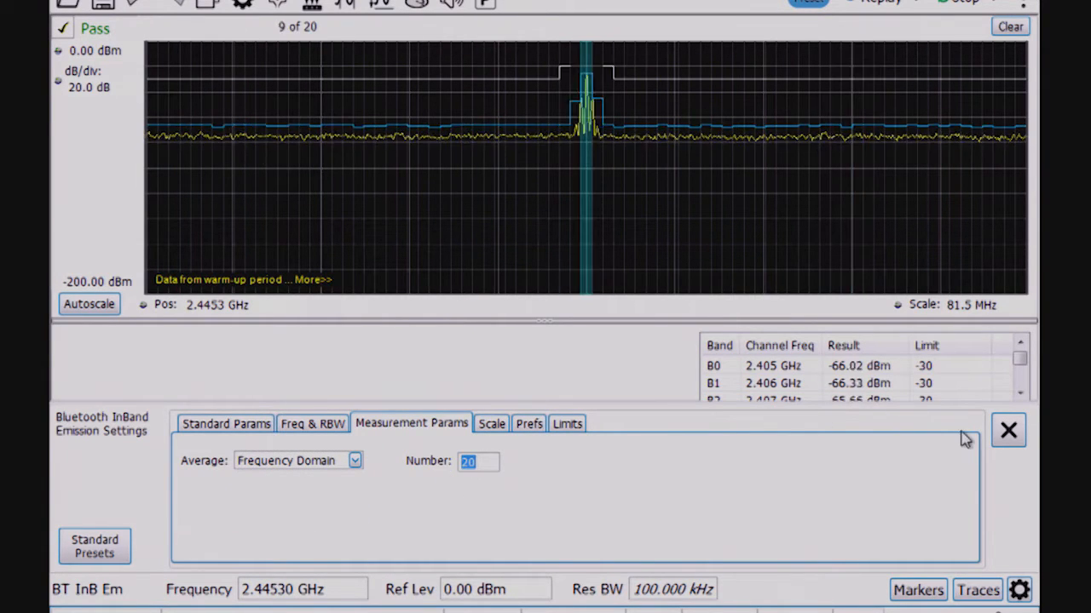
click(1008, 430)
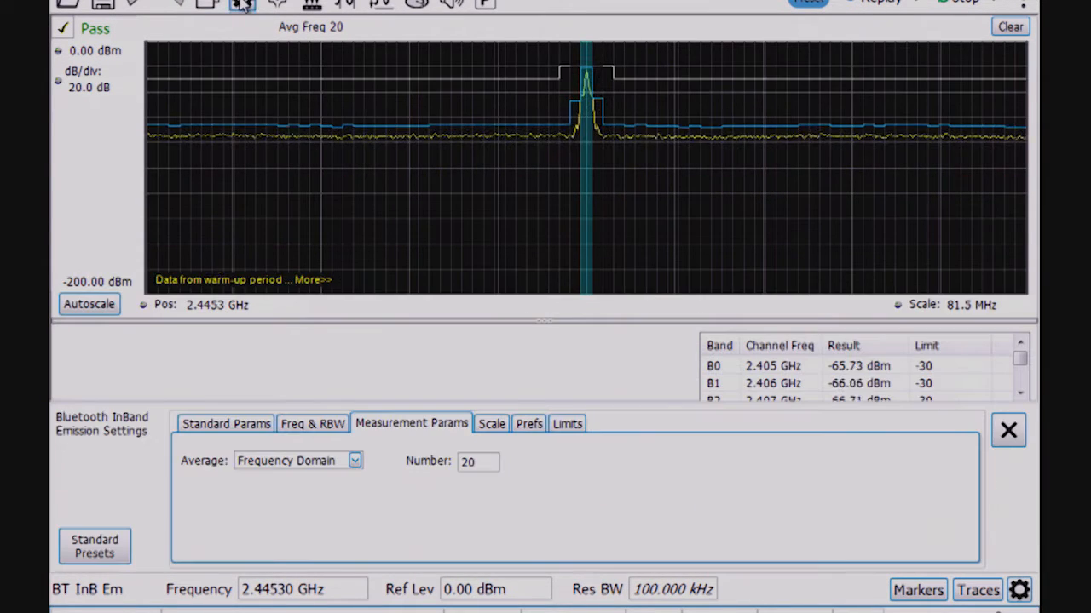
Check the Low Energy standard under Standard Params, then return to the Freq & RBW settings
click(226, 423)
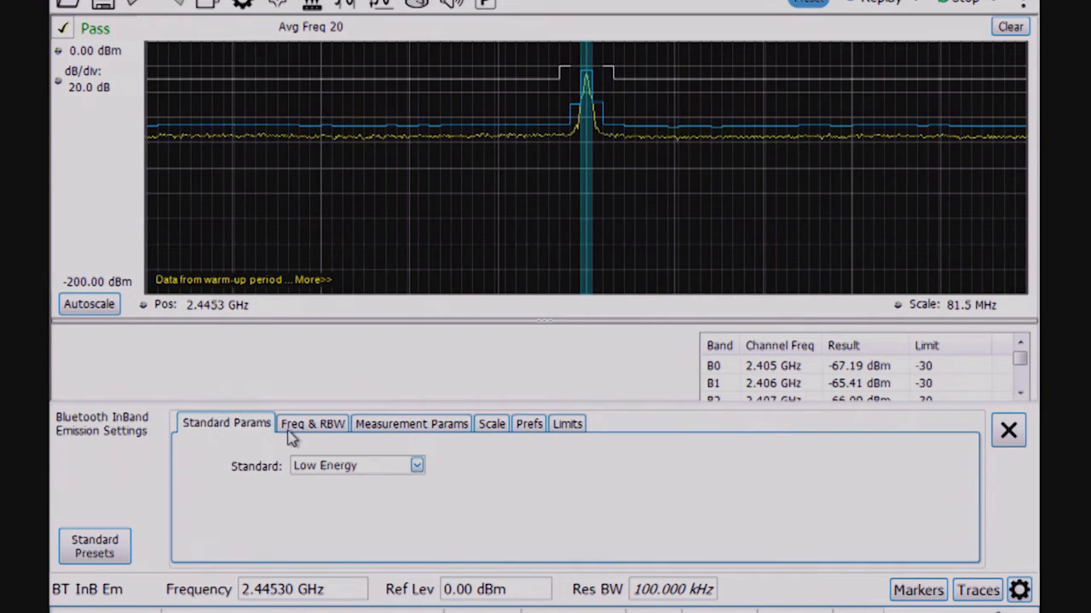
click(312, 423)
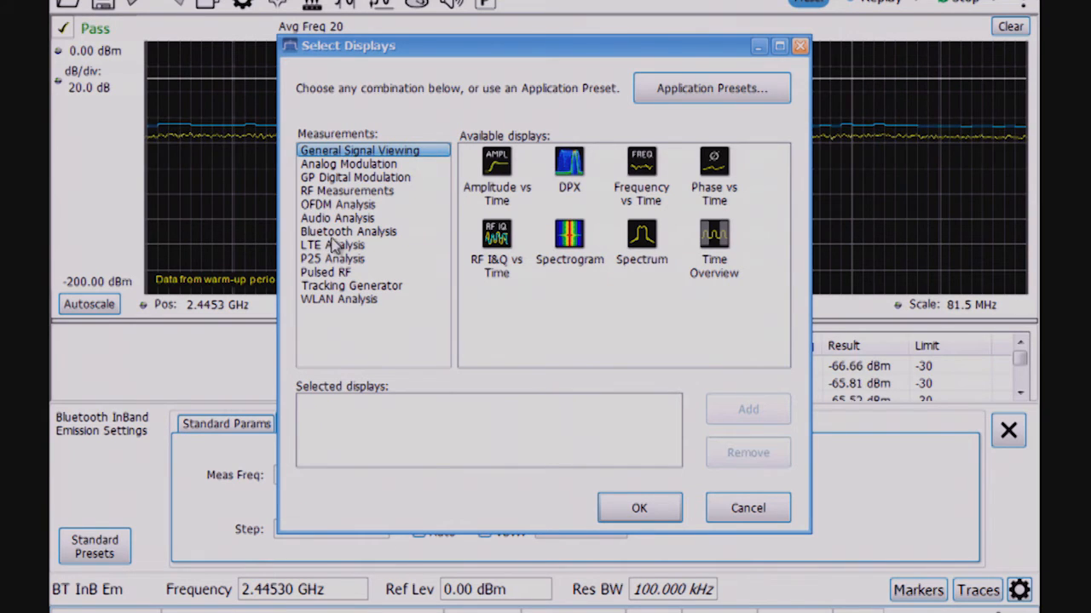
Replace in-band emission with the RF Measurements Spurious display and view its Ranges and Limits table
click(346, 190)
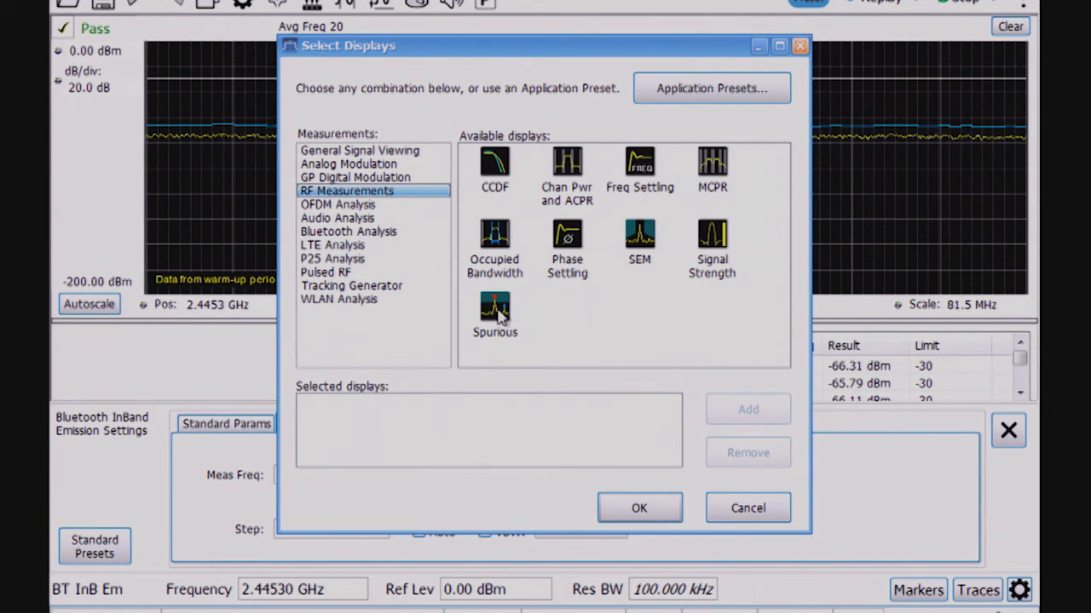
double_click(494, 315)
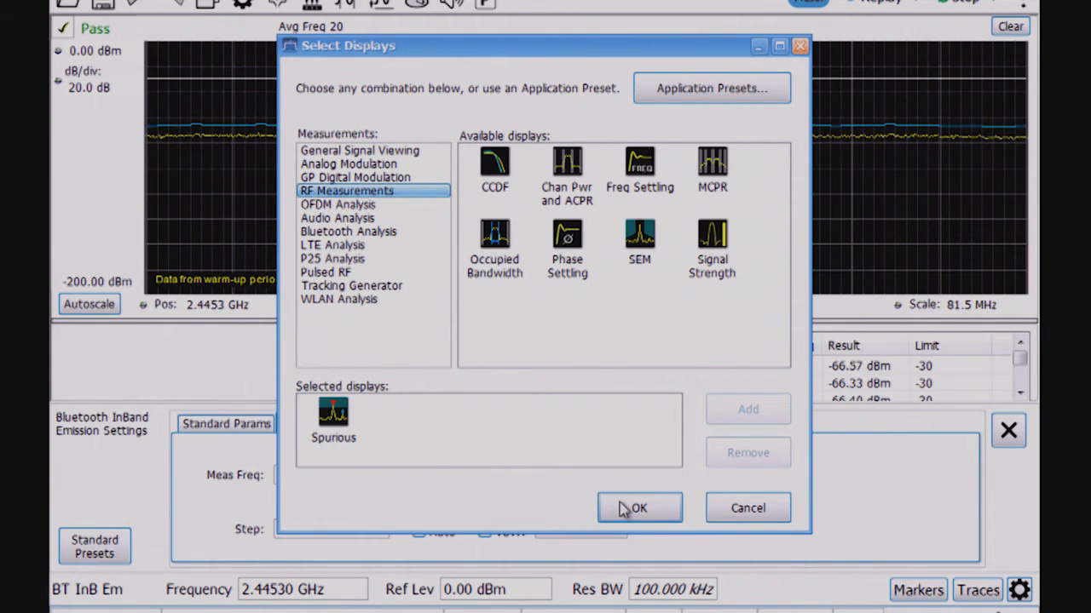
click(639, 507)
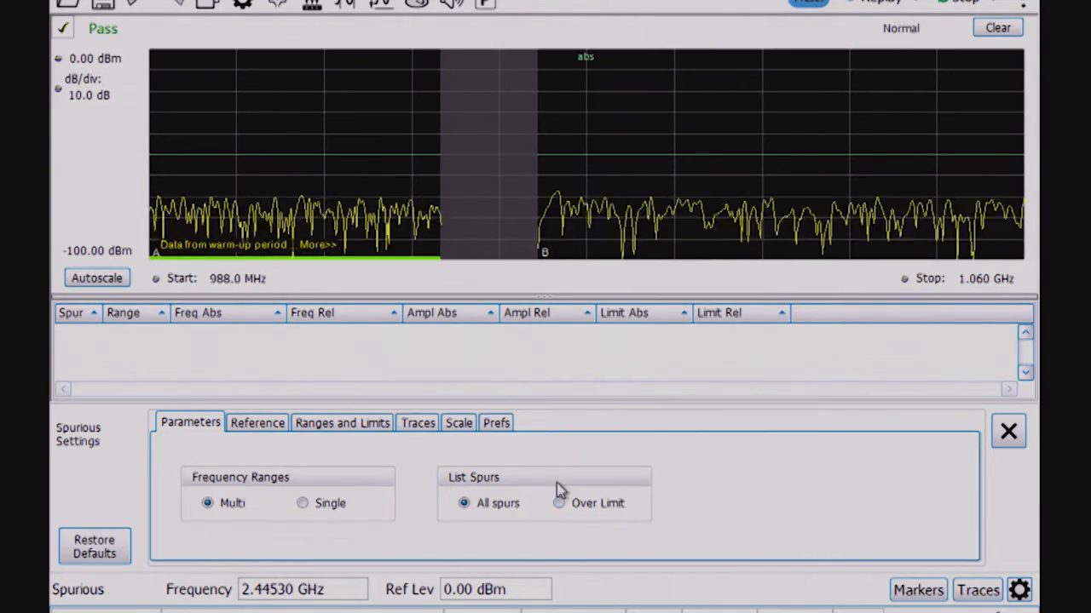
click(341, 423)
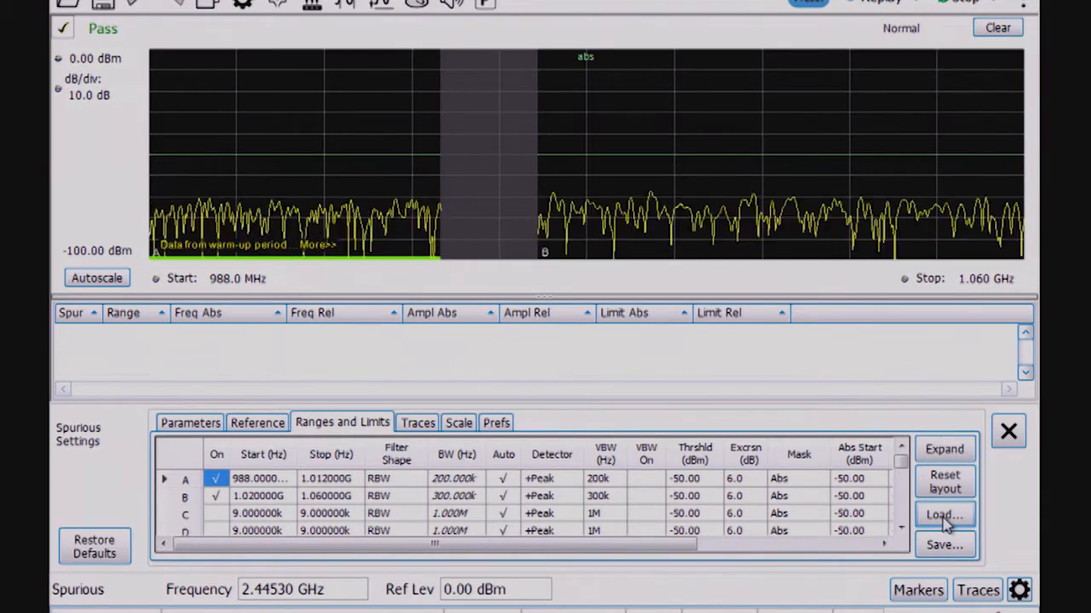
Load the saved spurious ranges and limits table from the Example Files folder
click(943, 514)
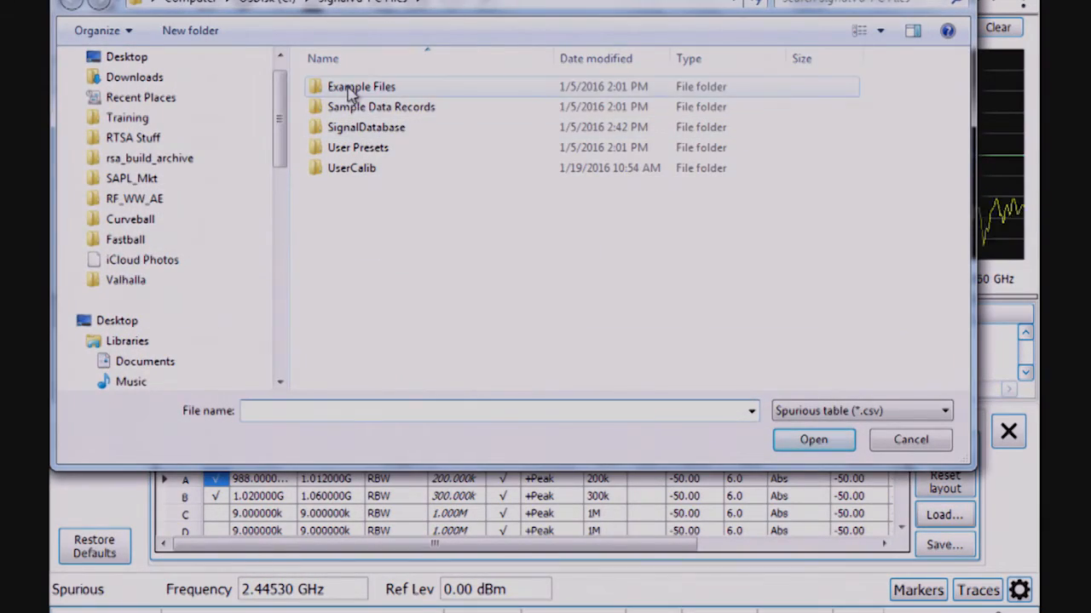
double_click(361, 86)
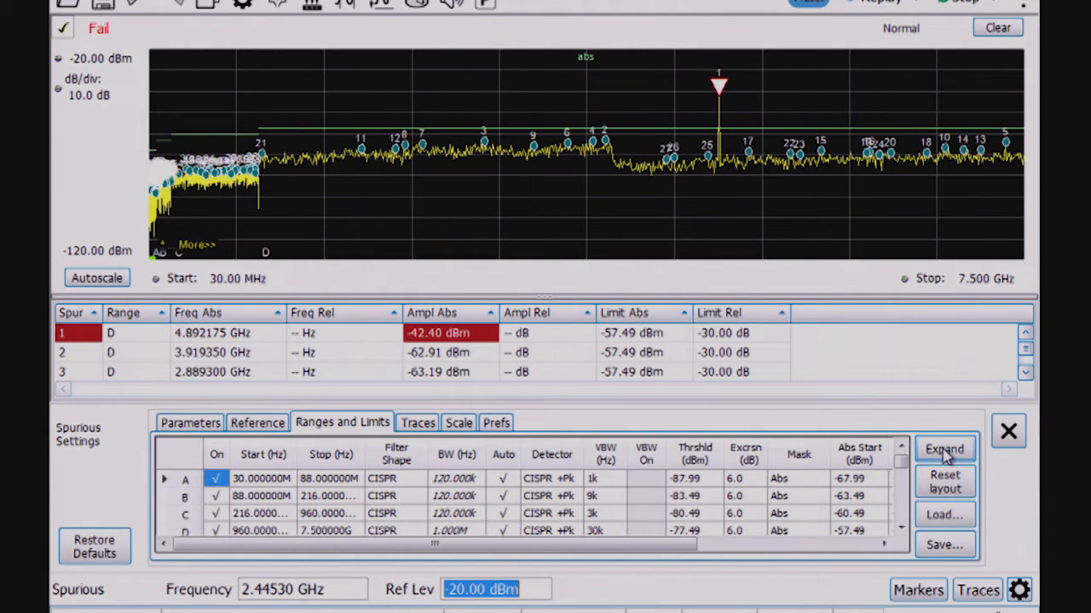
click(943, 449)
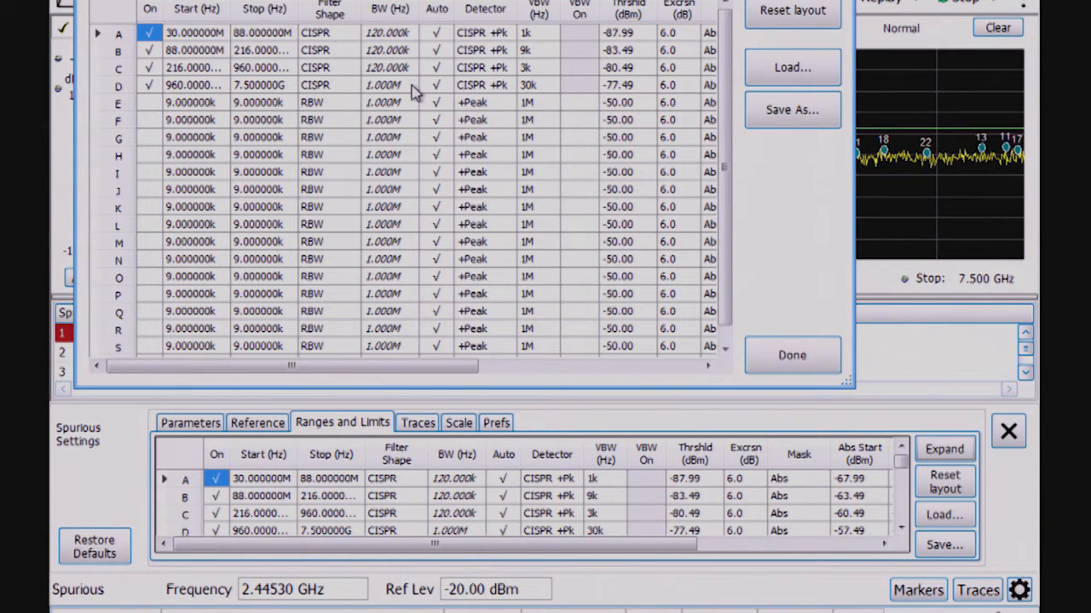
mouse_move(545, 95)
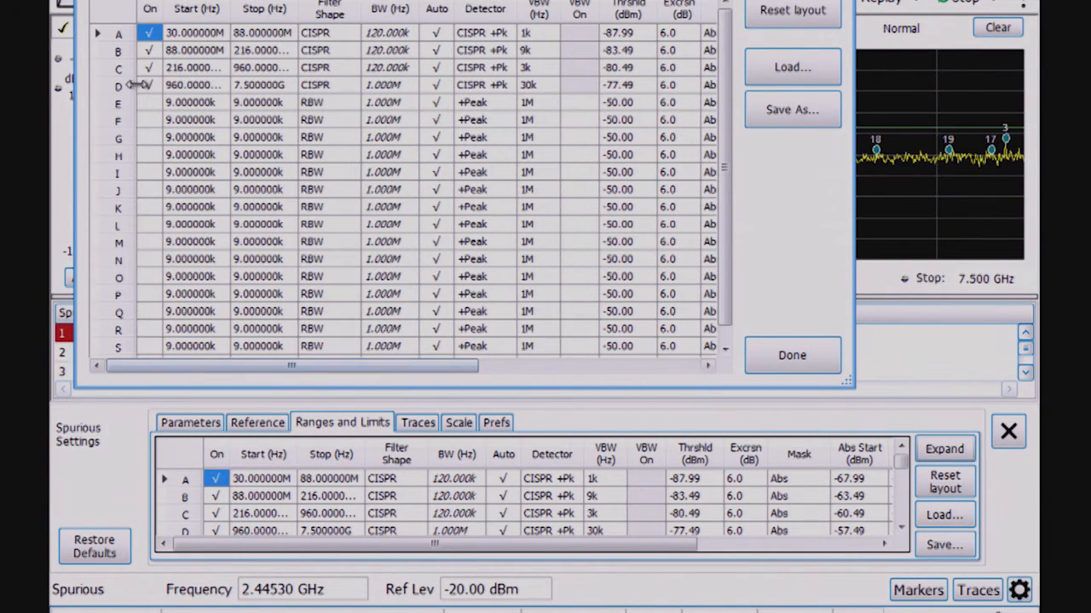
click(149, 103)
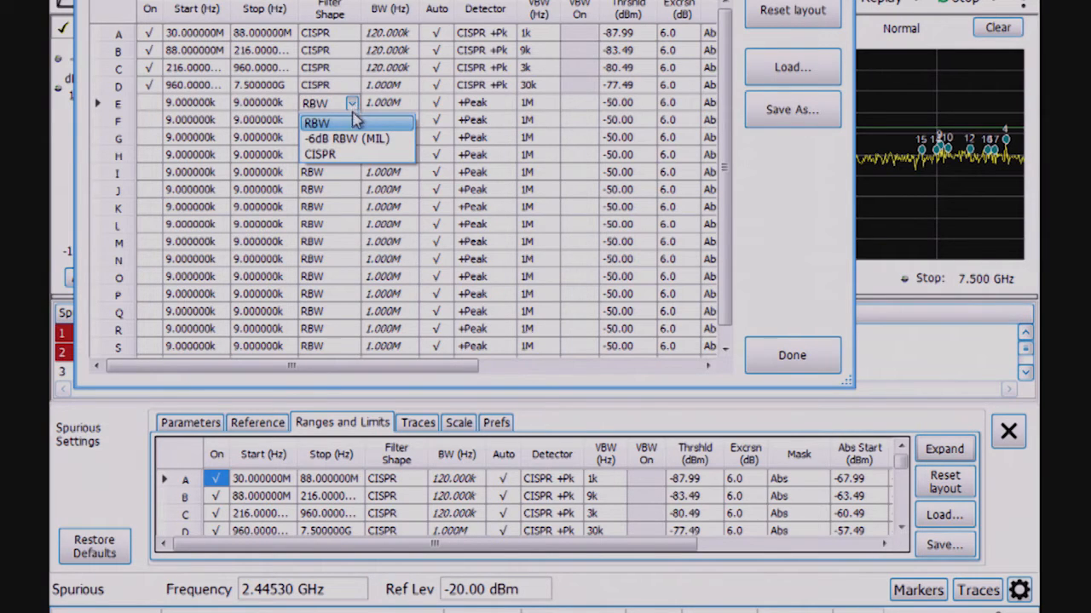
mouse_move(358, 138)
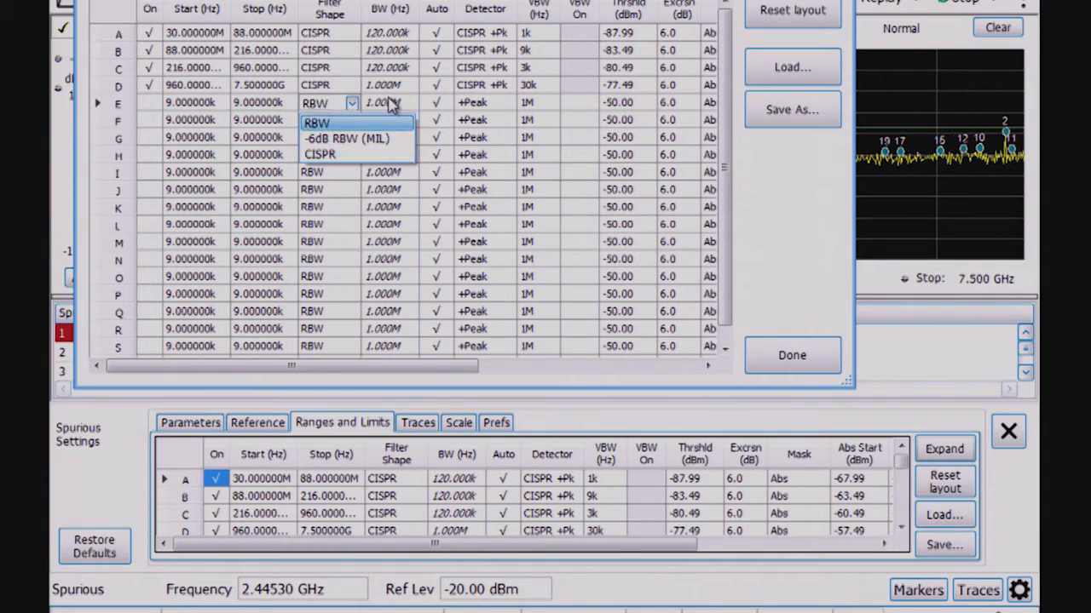
click(316, 122)
text(1 MHz)
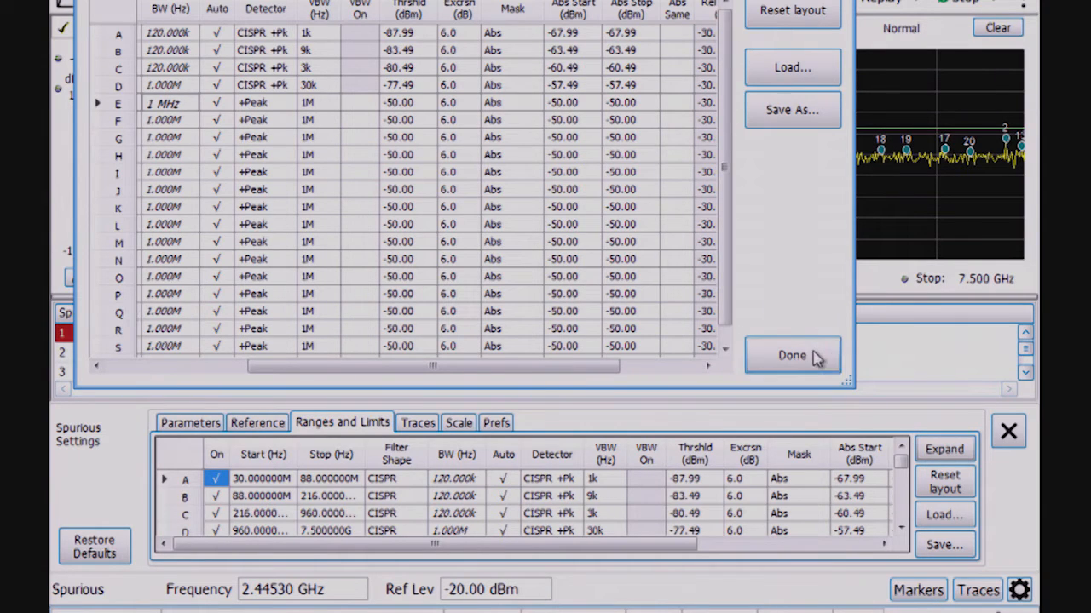
click(791, 356)
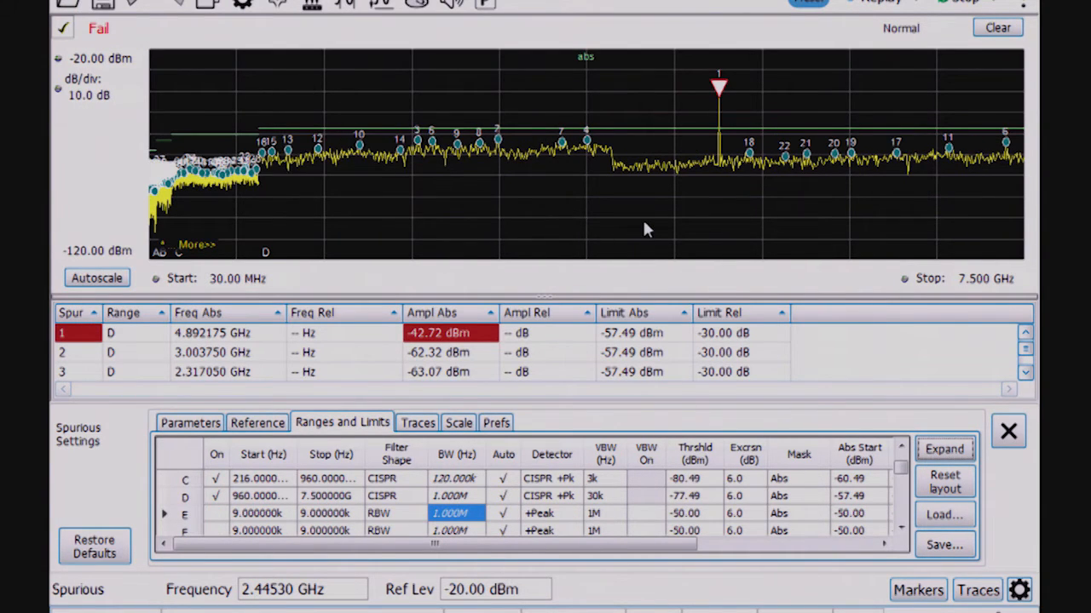